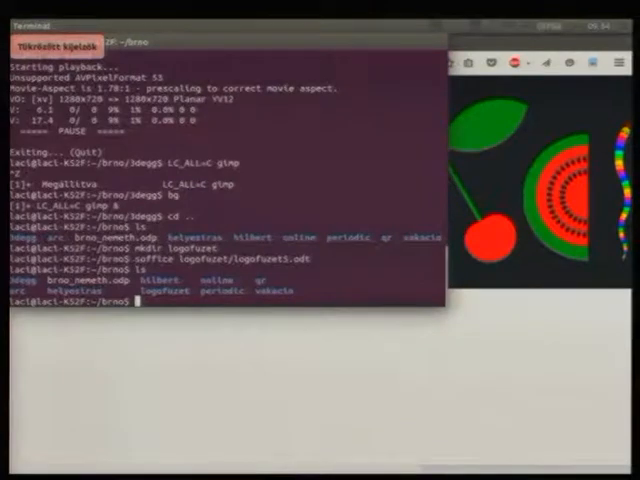
Change into the project folder and launch the drawing file with soffice
{"action": "type", "text": "cd"}
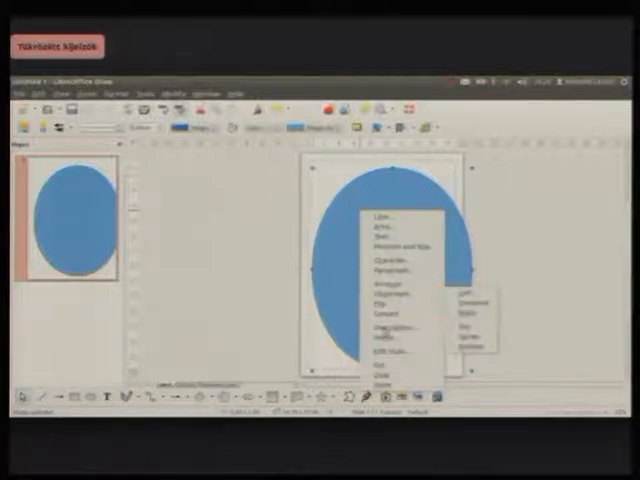
{"action": "mouse_move", "coordinate": [392, 322]}
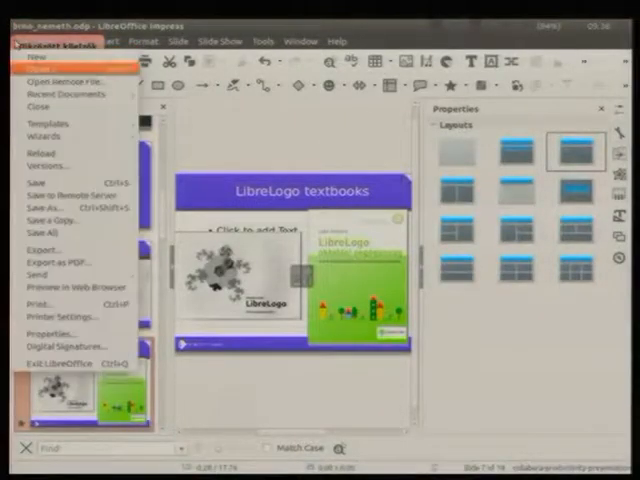
Browse the File menu's recent documents in the LibreLogo textbooks presentation
{"action": "left_click", "coordinate": [54, 96]}
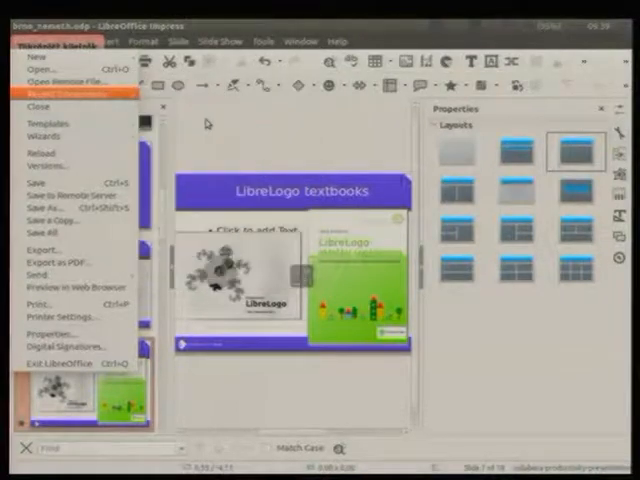
{"action": "mouse_move", "coordinate": [40, 64]}
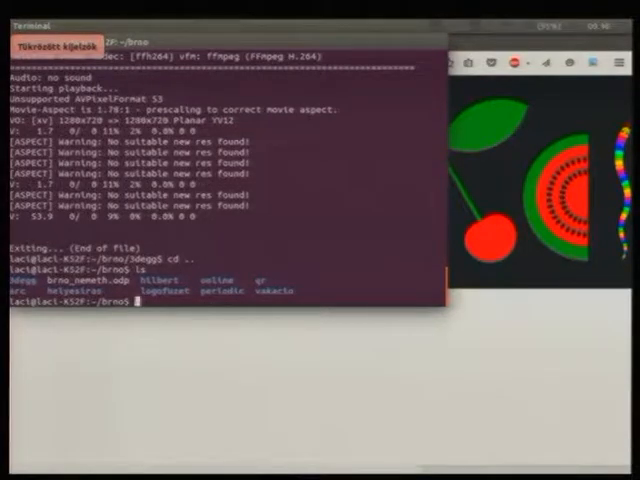
Run the soffice command that opens the Hilbert curve document in Writer
{"action": "type", "text": "cd"}
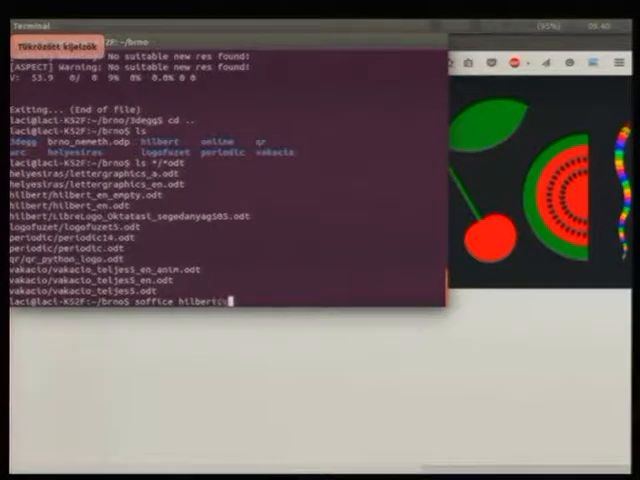
{"action": "key", "text": "Return"}
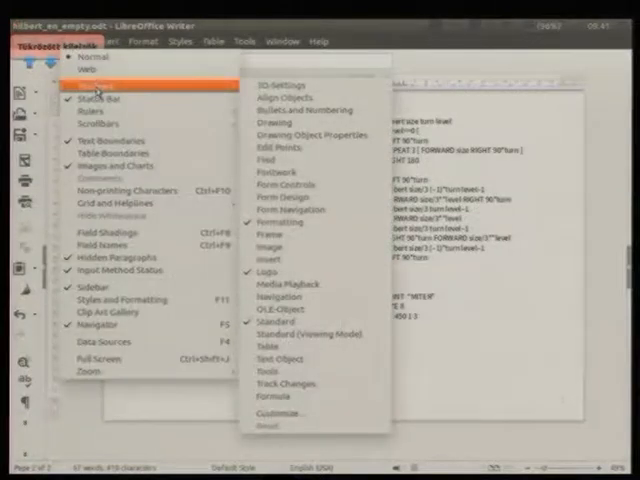
{"action": "mouse_move", "coordinate": [276, 284]}
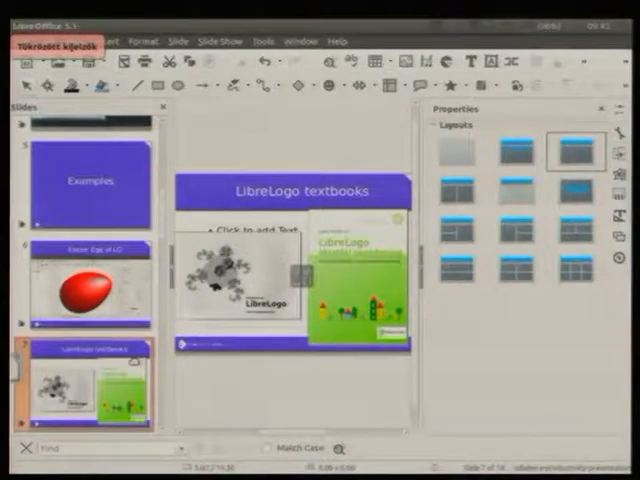
{"action": "key", "text": "F5"}
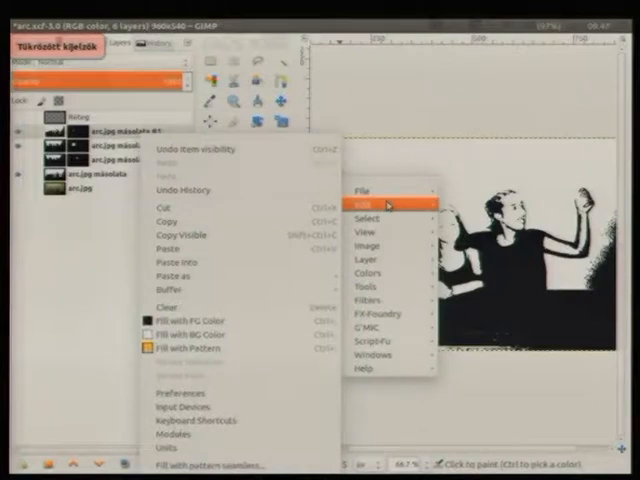
Leave the GIMP figure image and return to the LibreLogo textbooks presentation
{"action": "left_click", "coordinate": [372, 190]}
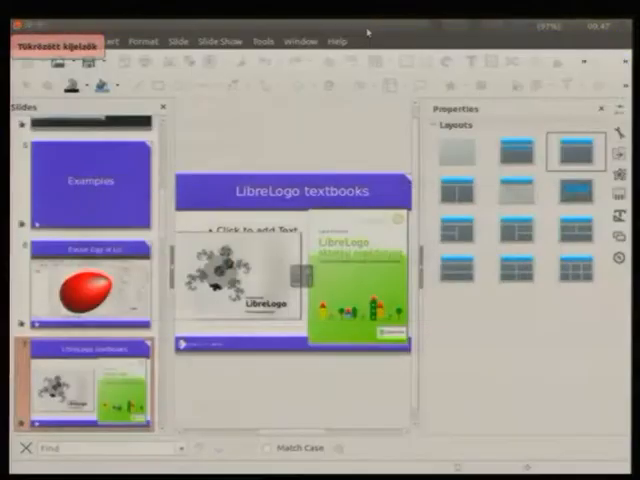
Bring up the one-slide poster with the HEKKER, LÚZER and SZELFI figures
{"action": "left_click", "coordinate": [80, 40]}
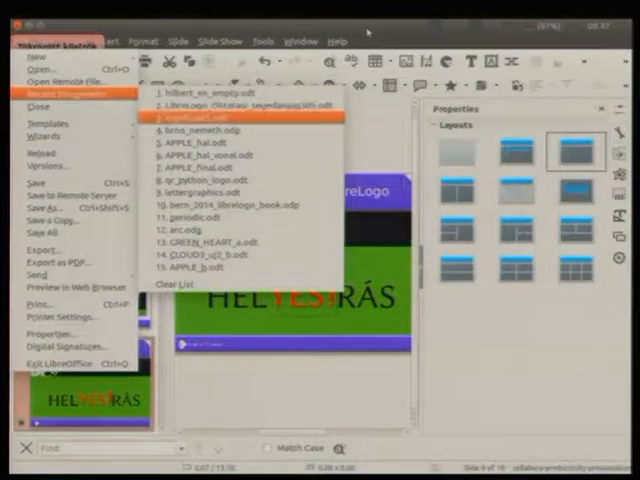
{"action": "left_click", "coordinate": [200, 116]}
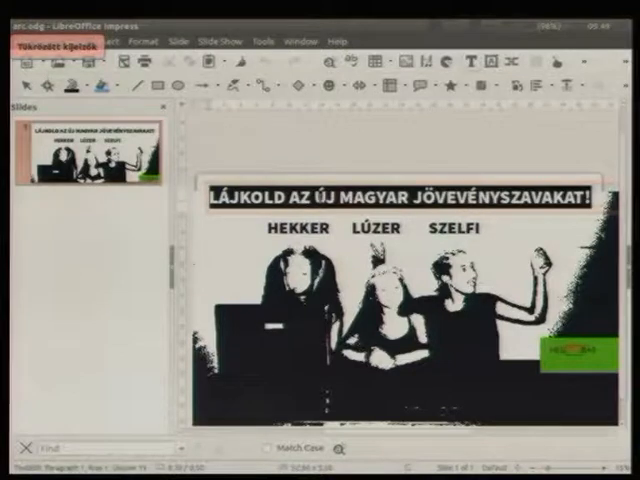
Replace the selected poster title with the text GET INVOLVED
{"action": "type", "text": "GET I"}
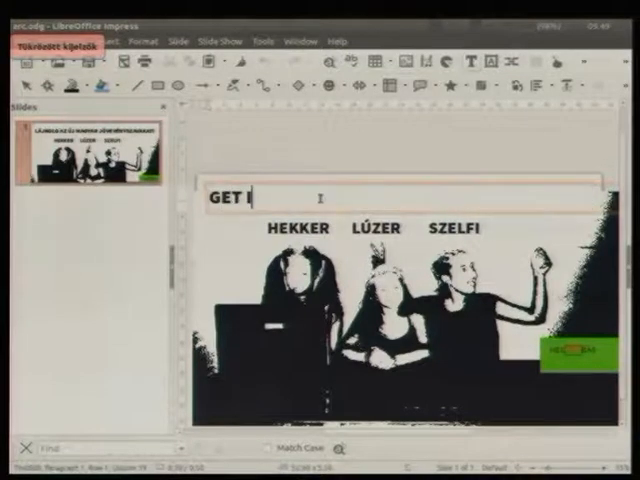
{"action": "type", "text": "NVOLVED"}
{"action": "left_click", "coordinate": [298, 228]}
{"action": "type", "text": "HACK"}
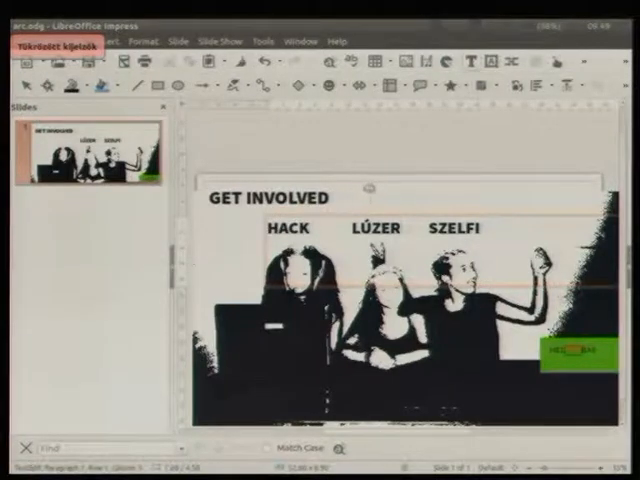
Retype the LÚZER label and add the line SHARE WITH US above the photo
{"action": "double_click", "coordinate": [382, 228]}
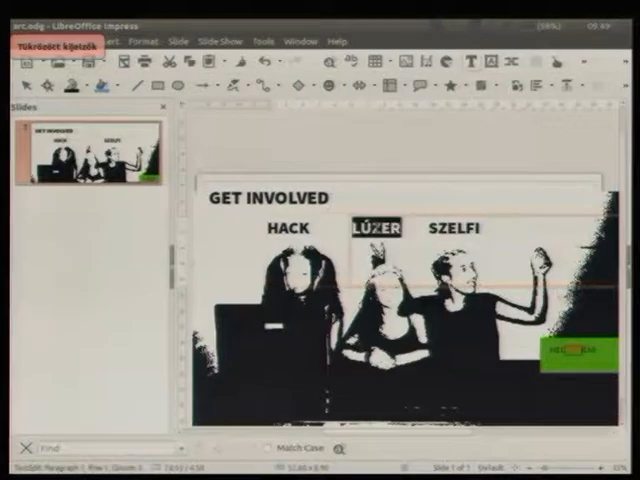
{"action": "type", "text": "BEA"}
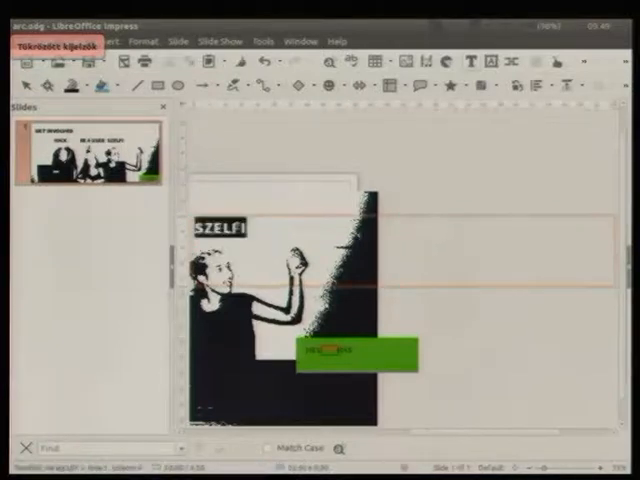
{"action": "type", "text": "SHA"}
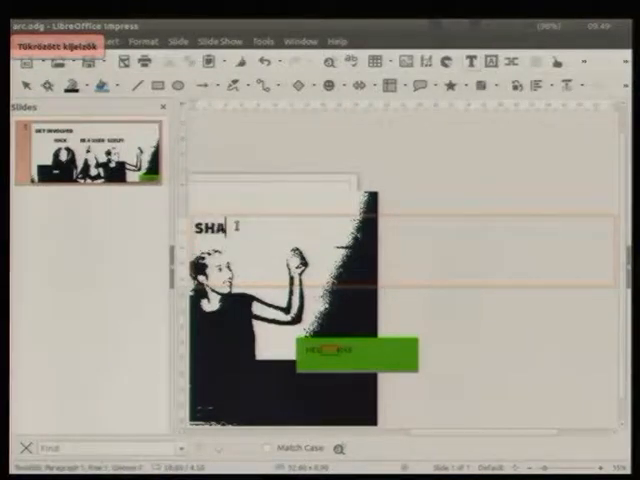
{"action": "type", "text": "RE WITHUS"}
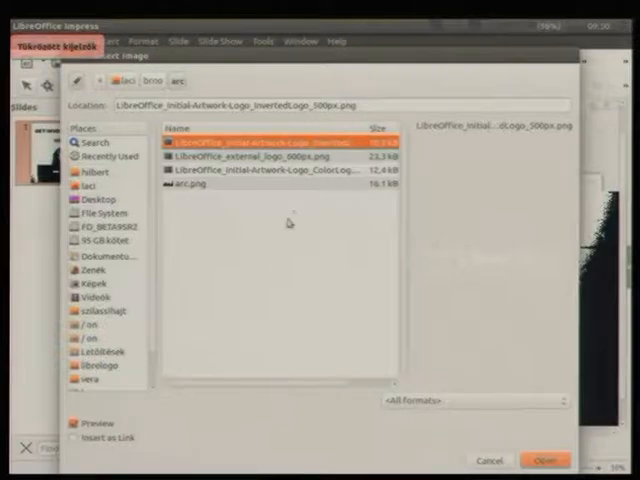
Preview the inverted, colour and external LibreOffice logo PNGs, settling on the inverted one
{"action": "left_click", "coordinate": [280, 184]}
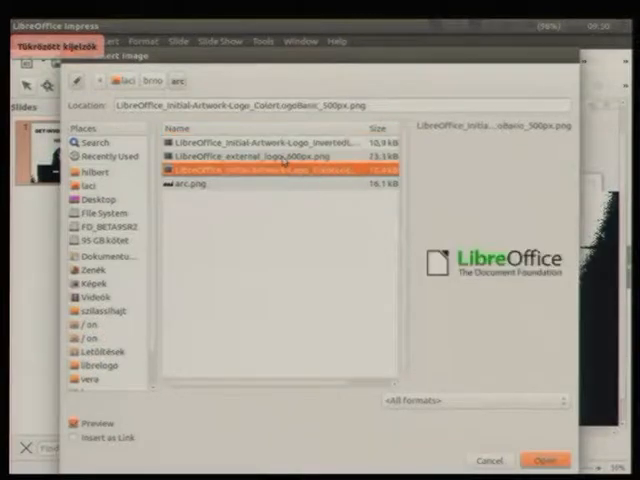
{"action": "left_click", "coordinate": [250, 158]}
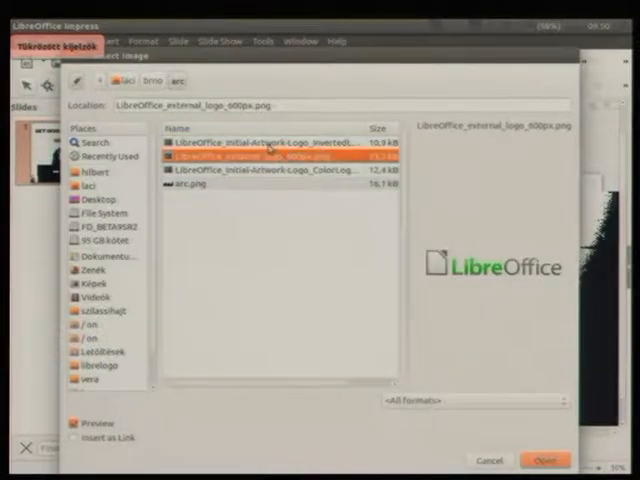
{"action": "left_click", "coordinate": [264, 140]}
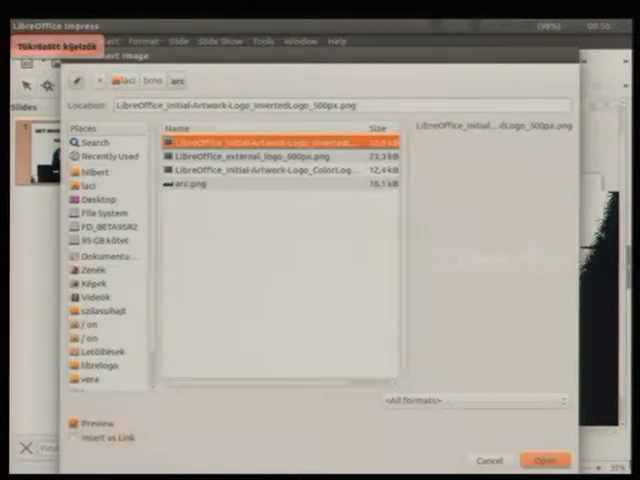
{"action": "left_click", "coordinate": [550, 460]}
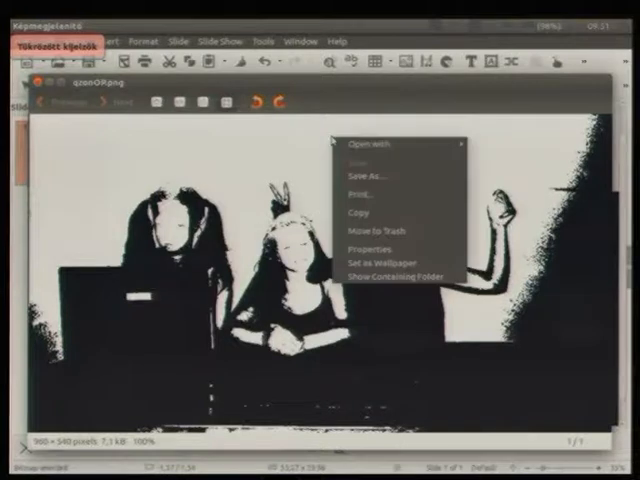
{"action": "left_click", "coordinate": [376, 144]}
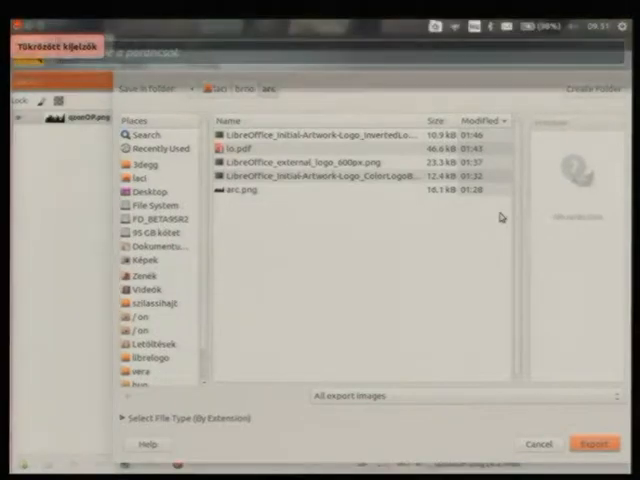
{"action": "left_click", "coordinate": [598, 444]}
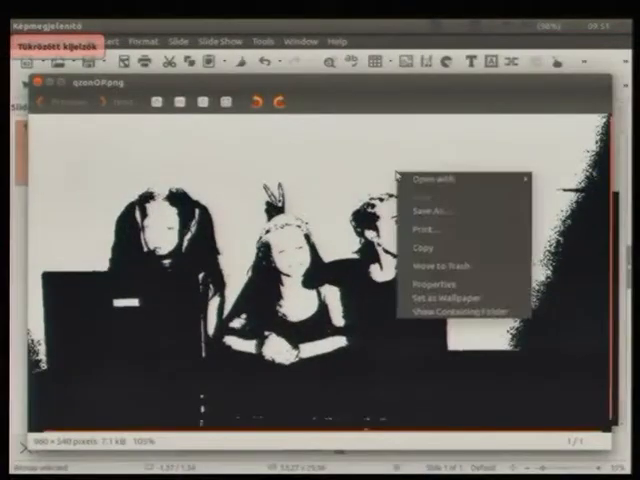
{"action": "left_click", "coordinate": [428, 180]}
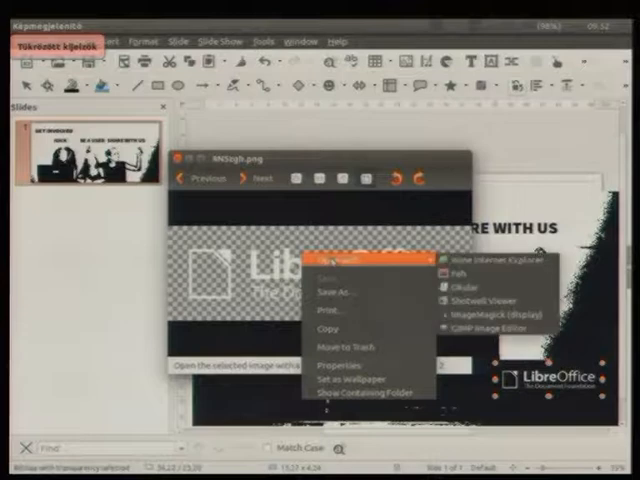
{"action": "mouse_move", "coordinate": [496, 340]}
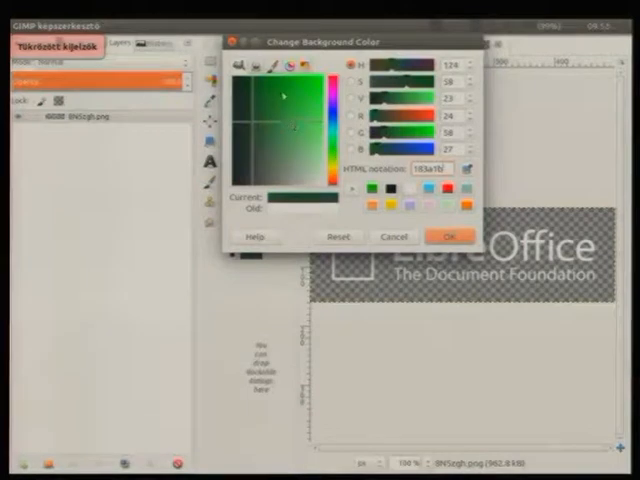
Confirm dark green as GIMP's background colour for the logo image
{"action": "left_click", "coordinate": [452, 236]}
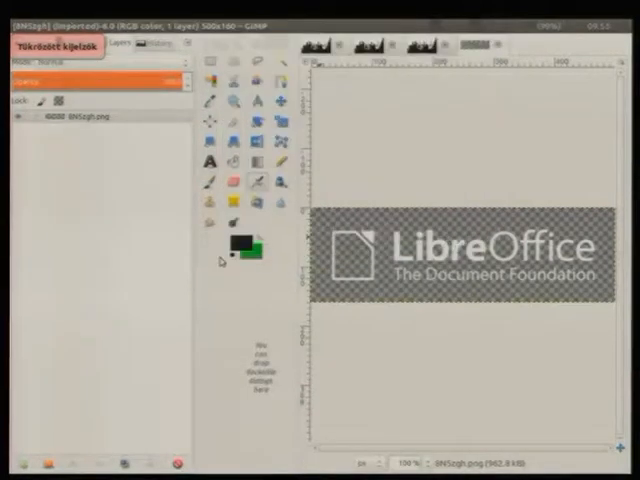
{"action": "mouse_move", "coordinate": [132, 160]}
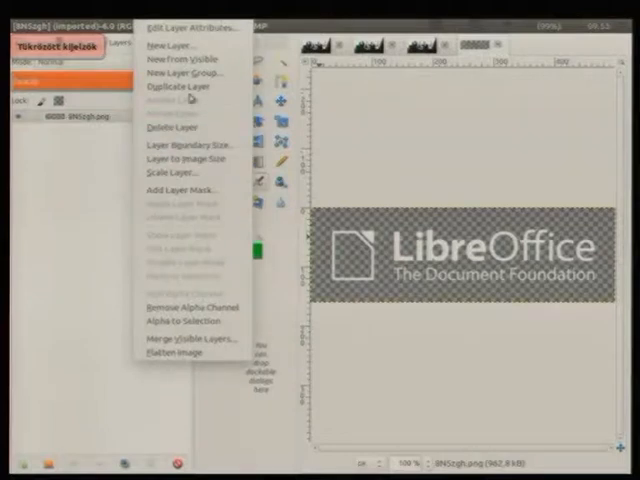
Add a new layer filled with the green background colour behind the logo
{"action": "left_click", "coordinate": [170, 44]}
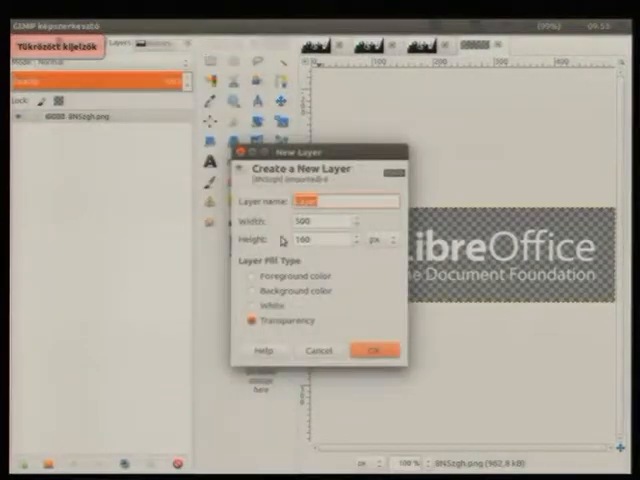
{"action": "left_click", "coordinate": [252, 290]}
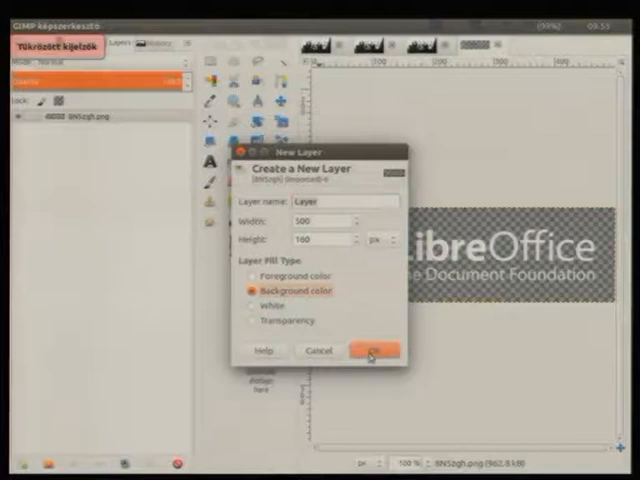
{"action": "left_click", "coordinate": [378, 352]}
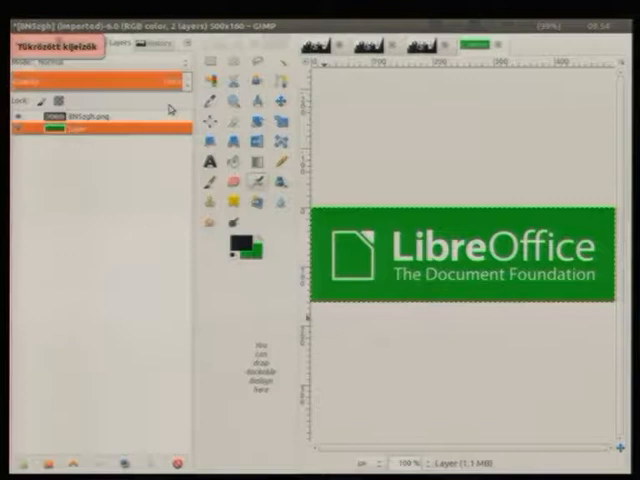
{"action": "left_click", "coordinate": [62, 24]}
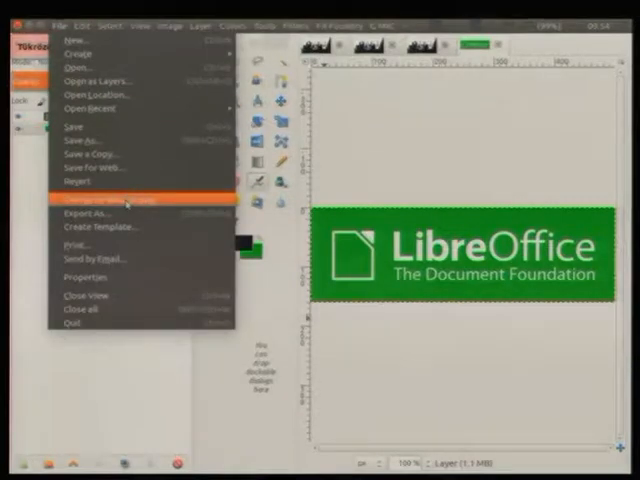
{"action": "mouse_move", "coordinate": [128, 208]}
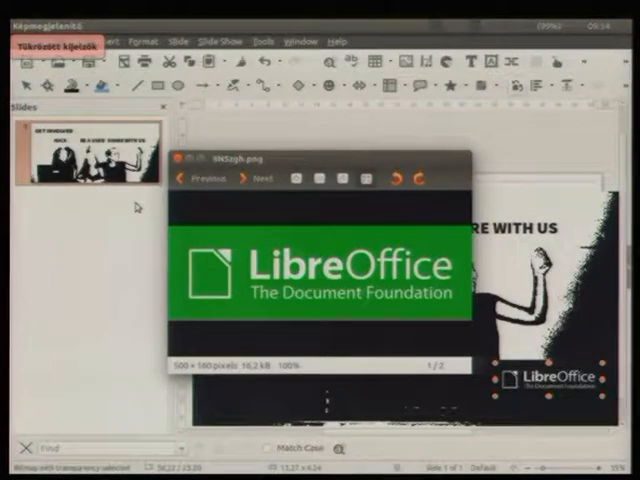
Start saving a copy of the green LibreOffice logo image via its context menu
{"action": "right_click", "coordinate": [340, 276]}
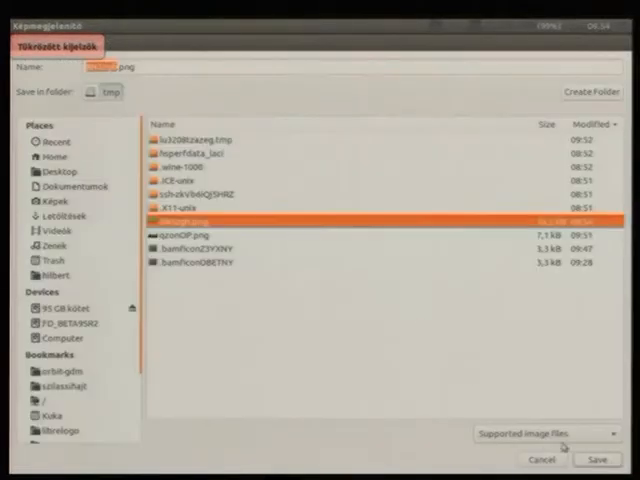
Save over the existing logo file in tmp, confirming the replace, and return to the GET INVOLVED poster
{"action": "left_click", "coordinate": [596, 456]}
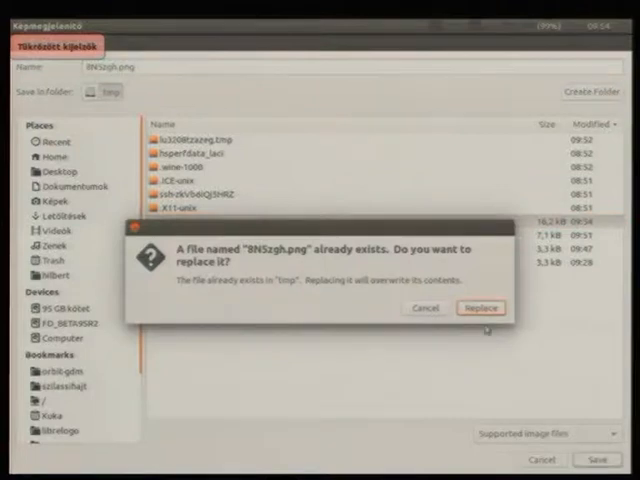
{"action": "left_click", "coordinate": [480, 308]}
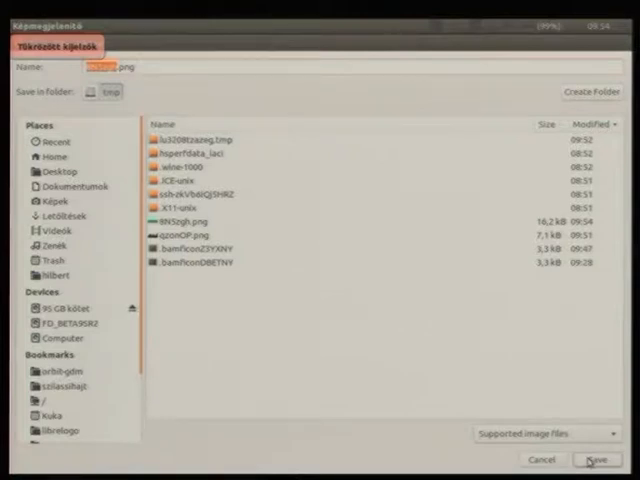
{"action": "left_click", "coordinate": [184, 220]}
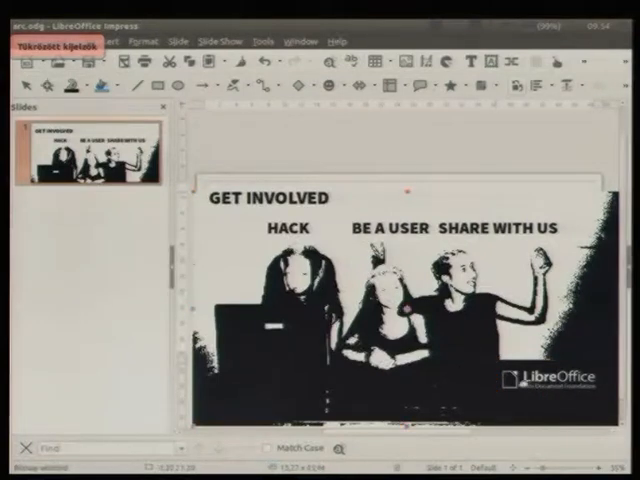
Bring up the other presentation at its 'Logo drawing in LibreLogo' slide with the HELYESÍRÁS image
{"action": "left_click", "coordinate": [400, 300]}
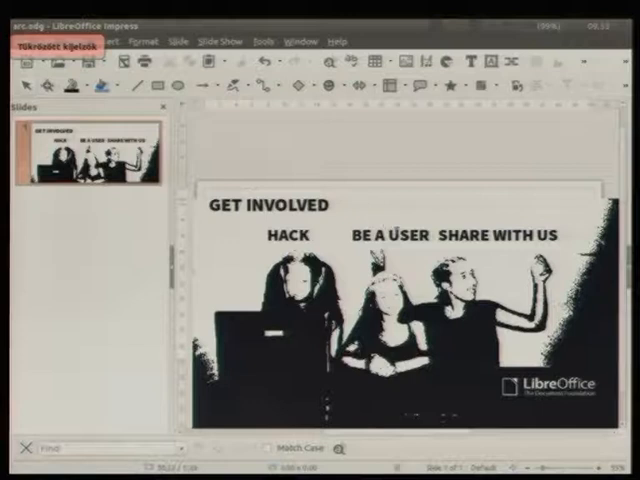
{"action": "double_click", "coordinate": [400, 236]}
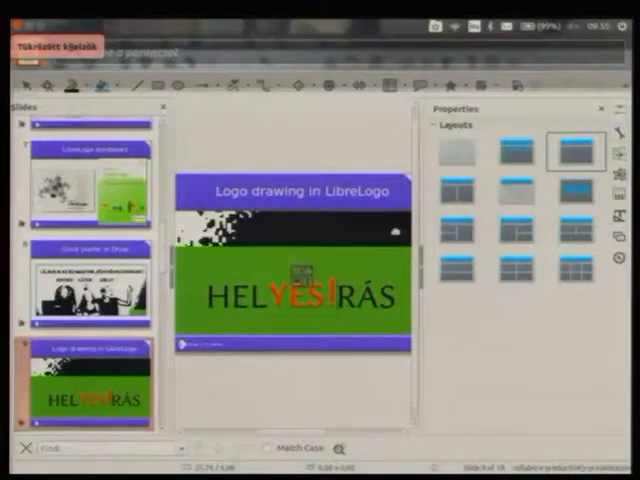
Switch to the Writer document holding the LibreLogo program for the HELYESÍRÁS logo
{"action": "left_click", "coordinate": [30, 40]}
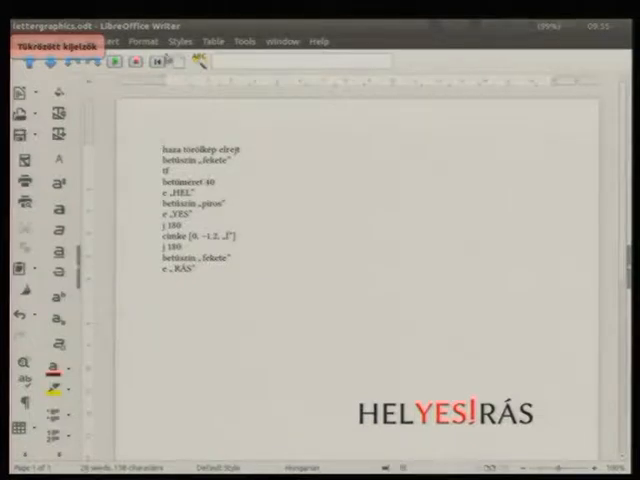
Change the language setting in Options so the LibreLogo commands become English uppercase
{"action": "left_click", "coordinate": [244, 38]}
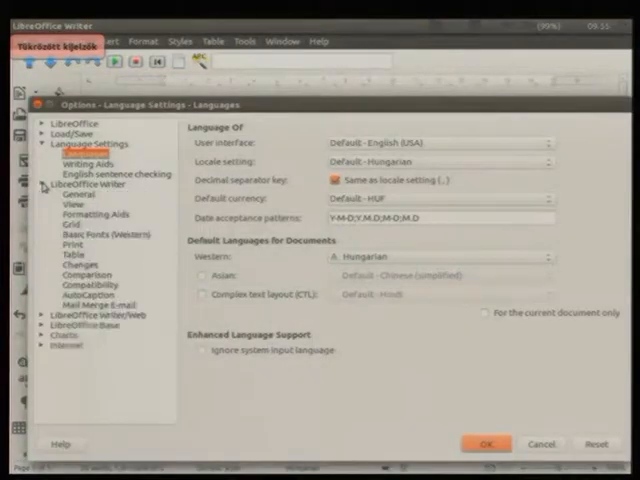
{"action": "mouse_move", "coordinate": [88, 216]}
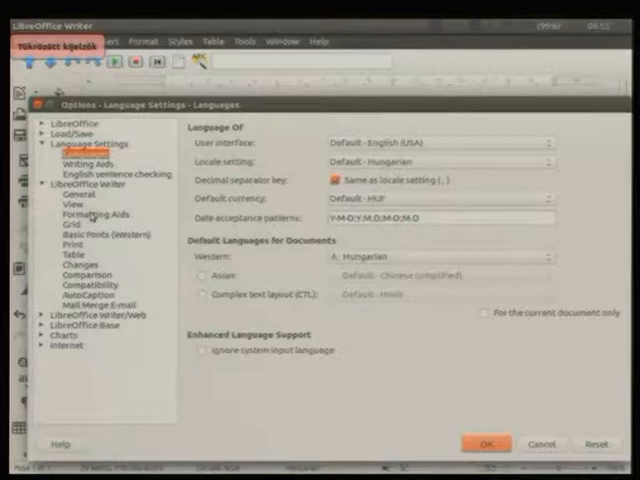
{"action": "left_click", "coordinate": [80, 216]}
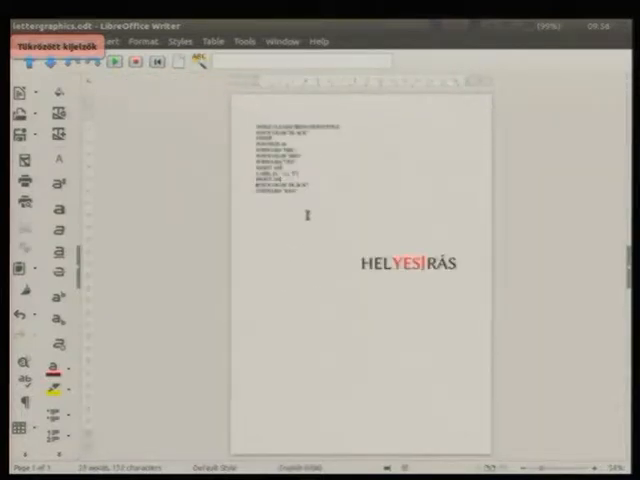
Give the whole LibreLogo code a much larger character font size
{"action": "left_click_drag", "start_coordinate": [252, 122], "coordinate": [464, 196]}
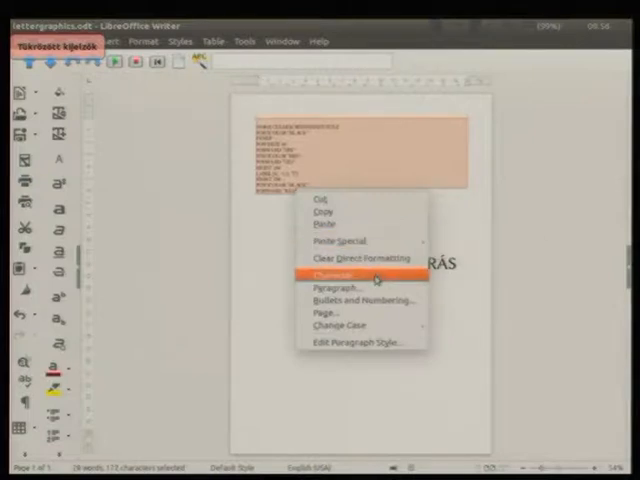
{"action": "left_click", "coordinate": [332, 272]}
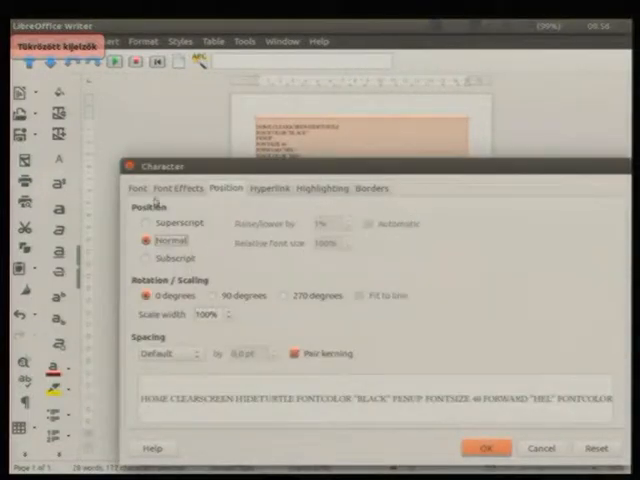
{"action": "left_click", "coordinate": [138, 188]}
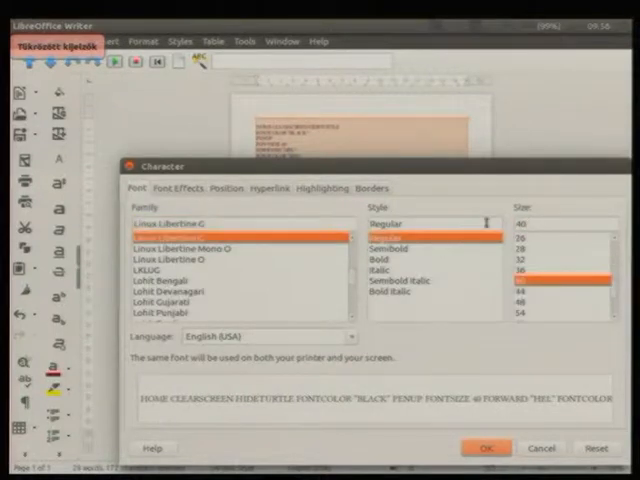
{"action": "left_click", "coordinate": [490, 444]}
{"action": "type", "text": "5"}
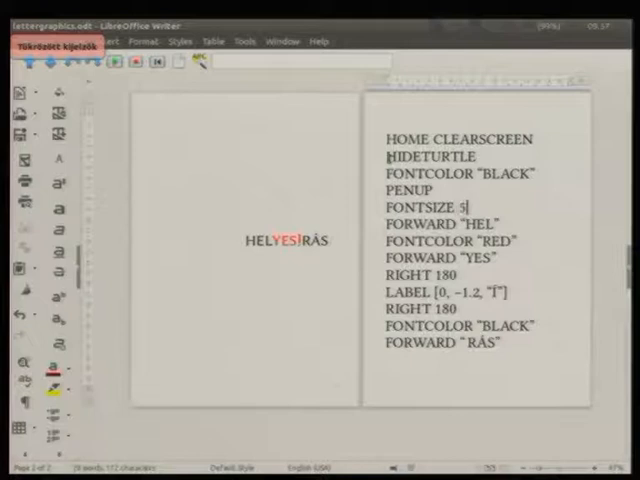
Set FONTSIZE to 50 and begin a TO line after HIDETURTLE
{"action": "type", "text": "0"}
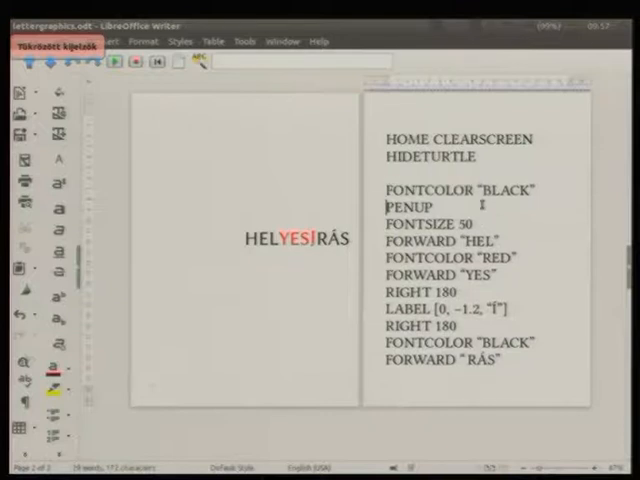
{"action": "type", "text": "TO"}
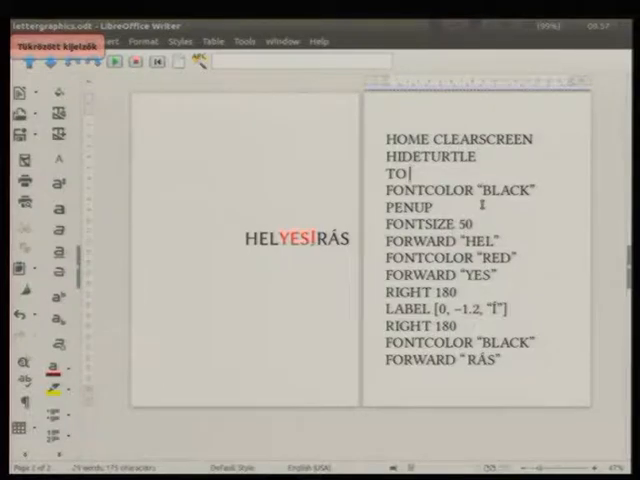
Name the procedure 'TO orto size' and make FONTSIZE use the size parameter
{"action": "type", "text": "orto"}
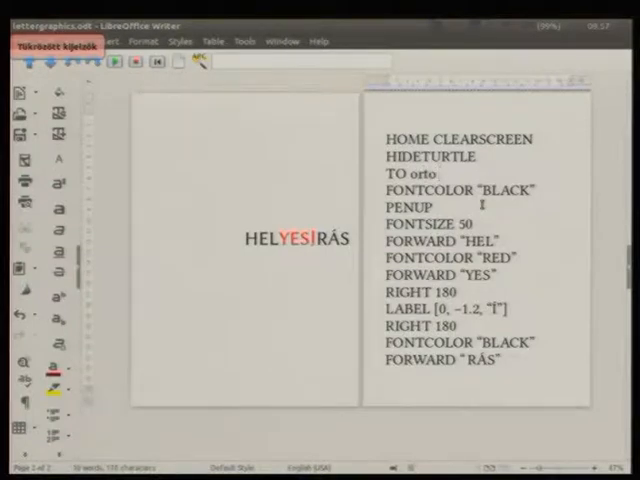
{"action": "type", "text": "s"}
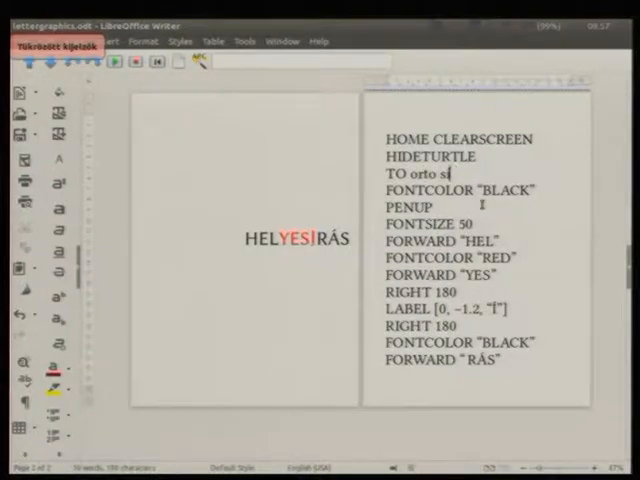
{"action": "type", "text": "ize"}
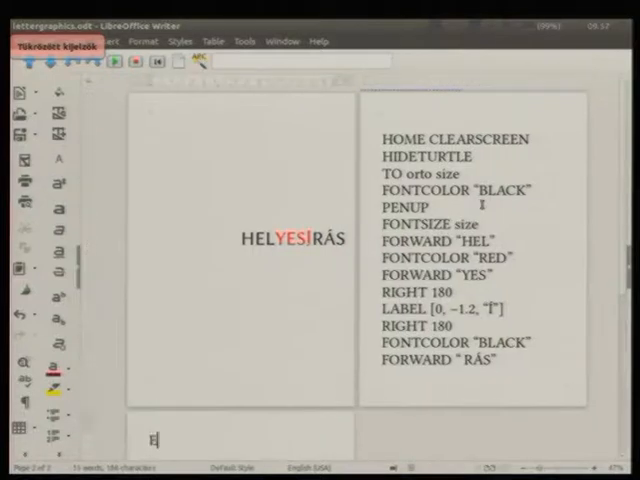
Add a call line 'repeat orto' below END
{"action": "scroll", "scroll_direction": "down", "scroll_amount": 3}
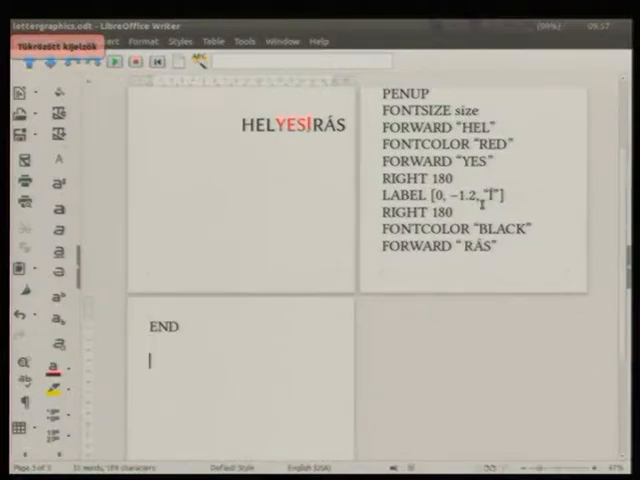
{"action": "type", "text": "orto"}
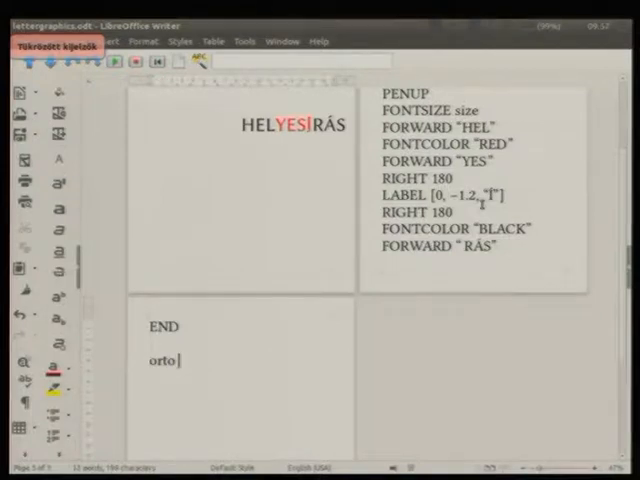
{"action": "type", "text": "70"}
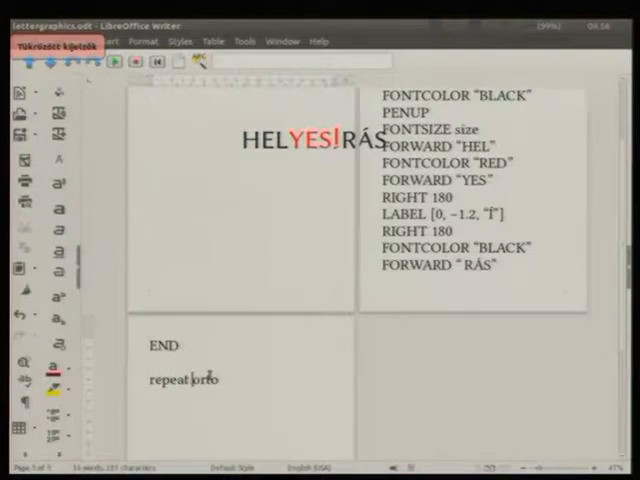
Complete the loop as 'repeat 30 [ orto 20 + random 40 ]' with random positioning, scattering 30 logos
{"action": "right_click", "coordinate": [200, 380]}
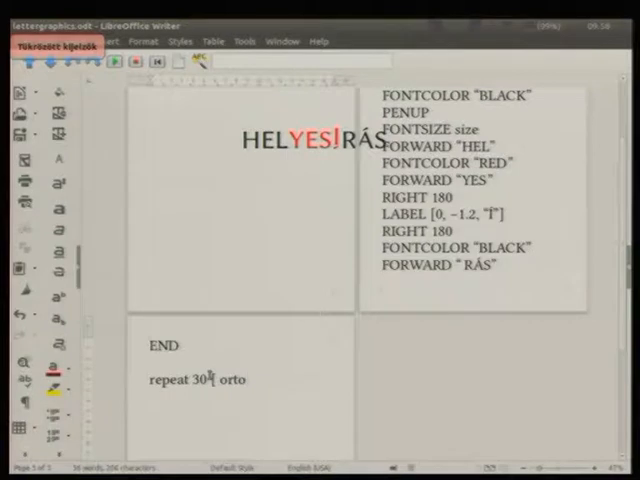
{"action": "type", "text": "30"}
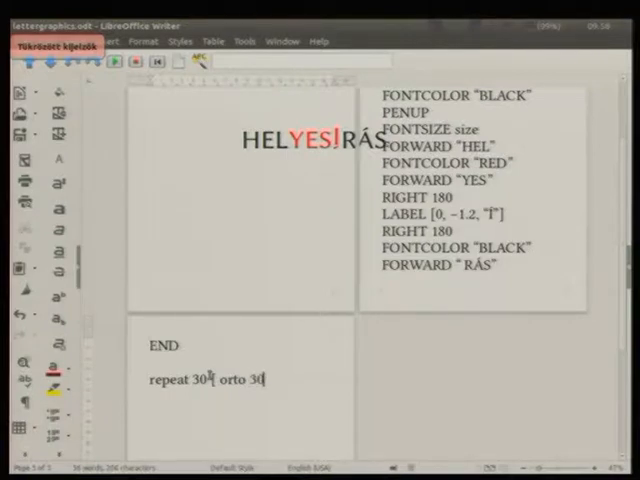
{"action": "type", "text": "20 +"}
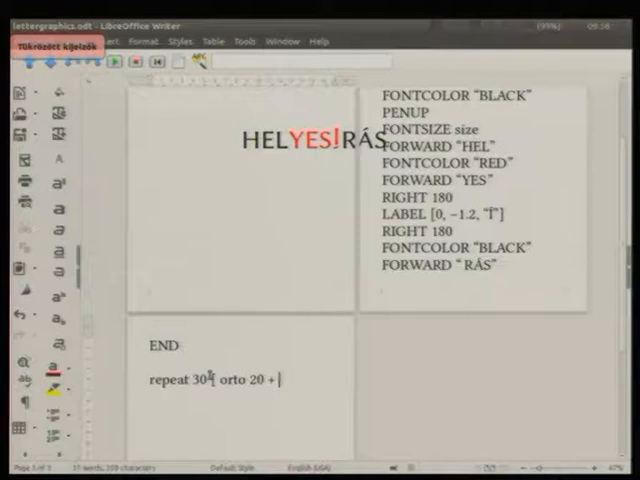
{"action": "type", "text": "random"}
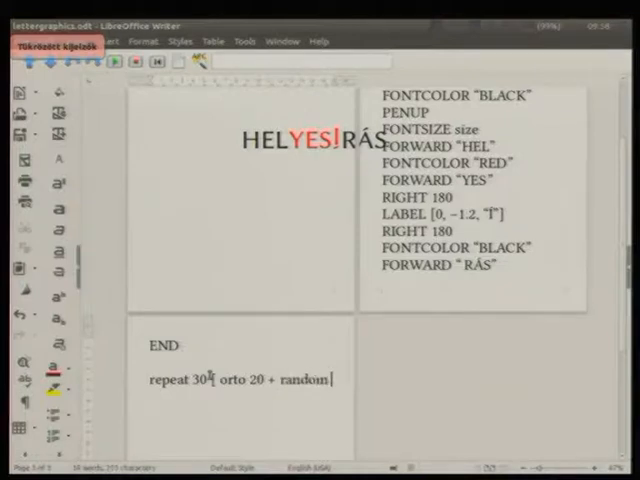
{"action": "type", "text": "40 ]"}
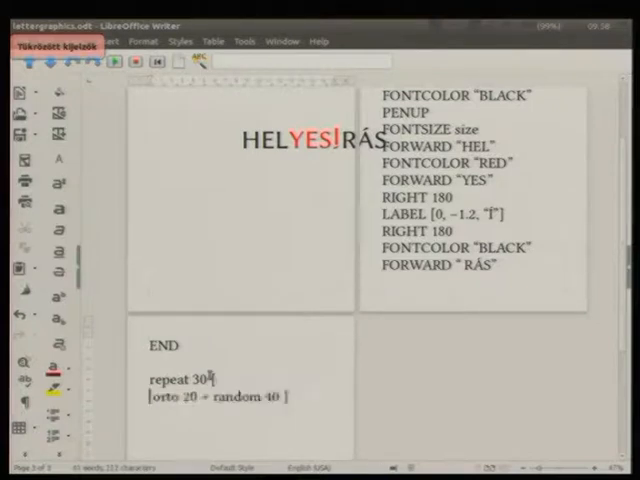
{"action": "type", "text": "positi"}
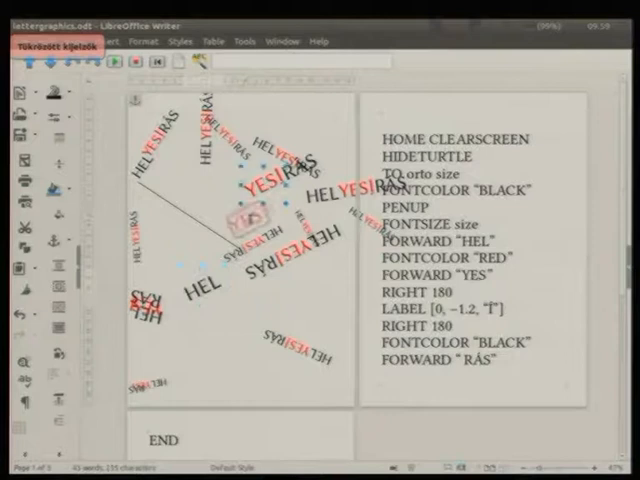
Scroll down the Writer page to view the scattered HELYESÍRÁS logos of varied sizes
{"action": "scroll", "scroll_direction": "down", "scroll_amount": 3}
{"action": "type", "text": "picture [ orto 20 + random 40]"}
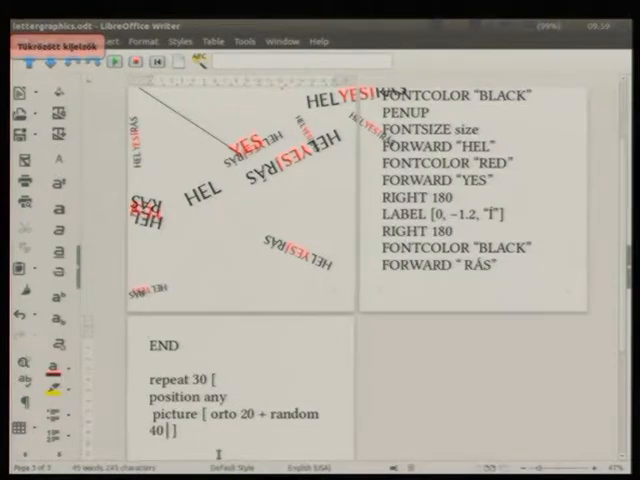
{"action": "scroll", "scroll_direction": "down", "scroll_amount": 3}
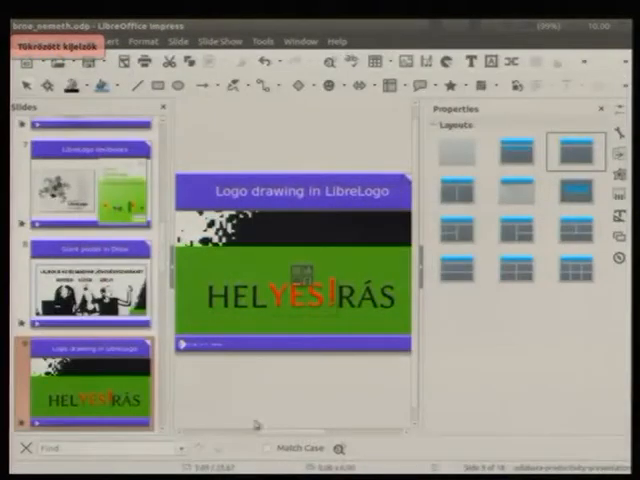
Scroll the Impress slide panel past the 'Logo drawing in LibreLogo' slide
{"action": "scroll", "scroll_direction": "down", "scroll_amount": 3}
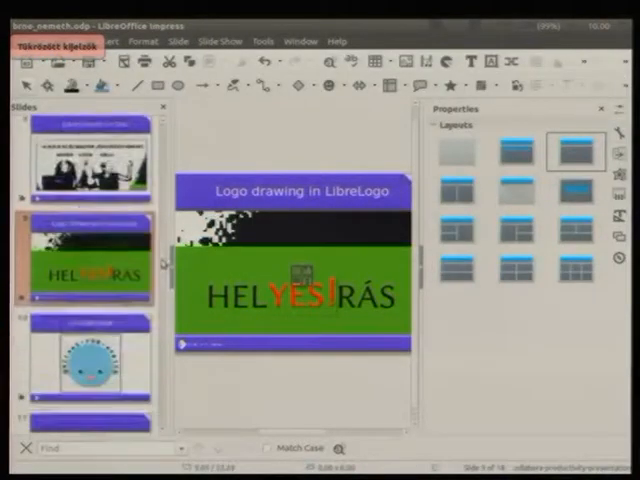